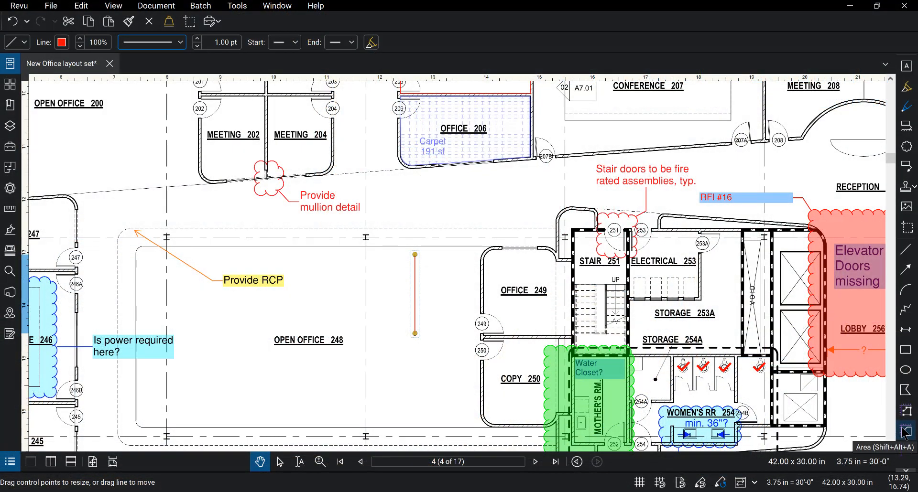
mouse_move(522, 249)
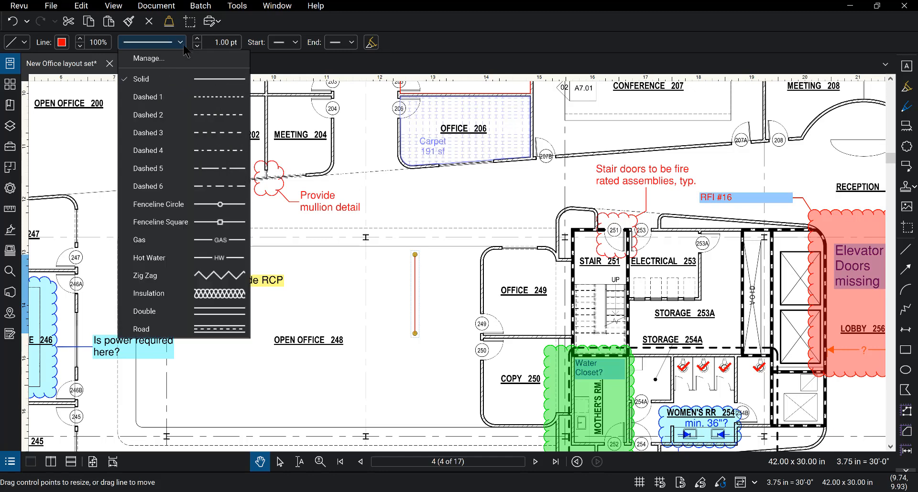
- Open Manage Line Style Sets and briefly start then cancel adding a new set
left_click(148, 58)
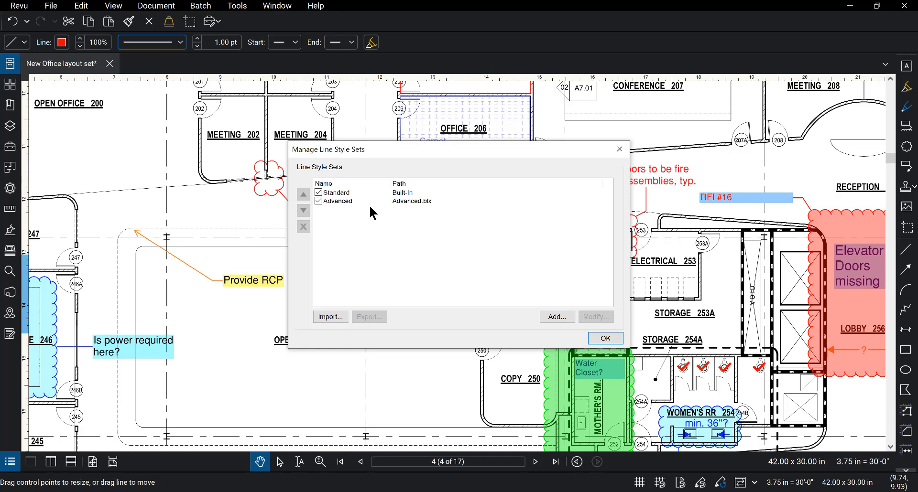
mouse_move(349, 209)
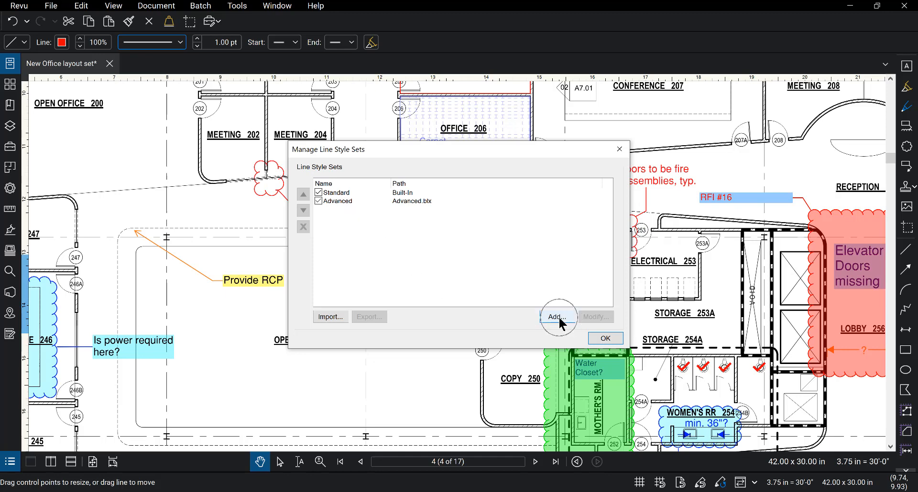
left_click(556, 318)
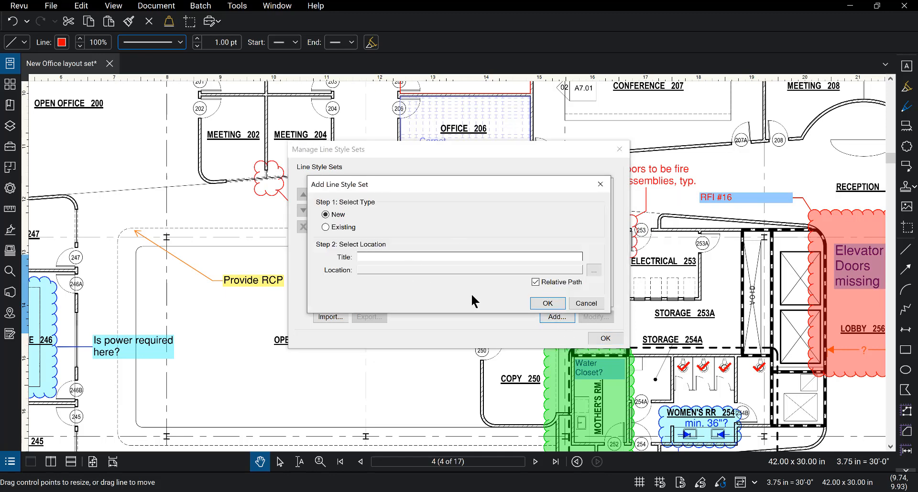
left_click(586, 304)
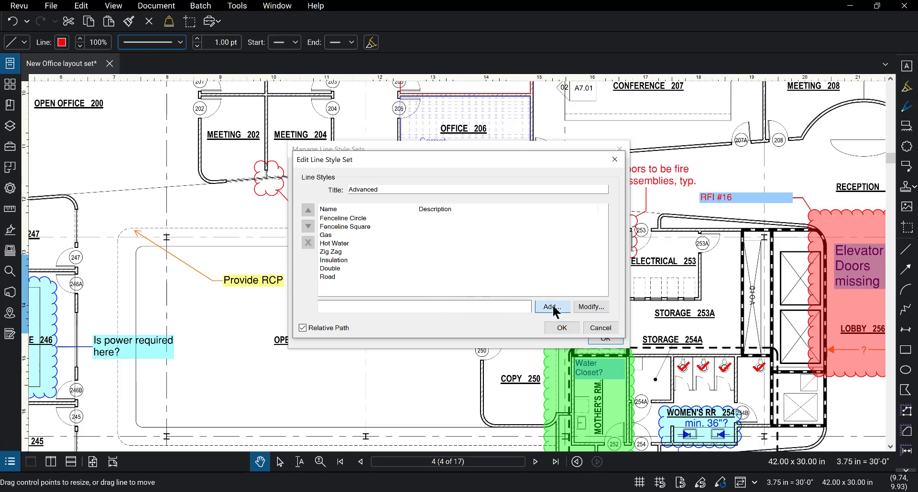
- Add a new line style named Tracks to the Advanced set
left_click(553, 307)
type("Tracks")
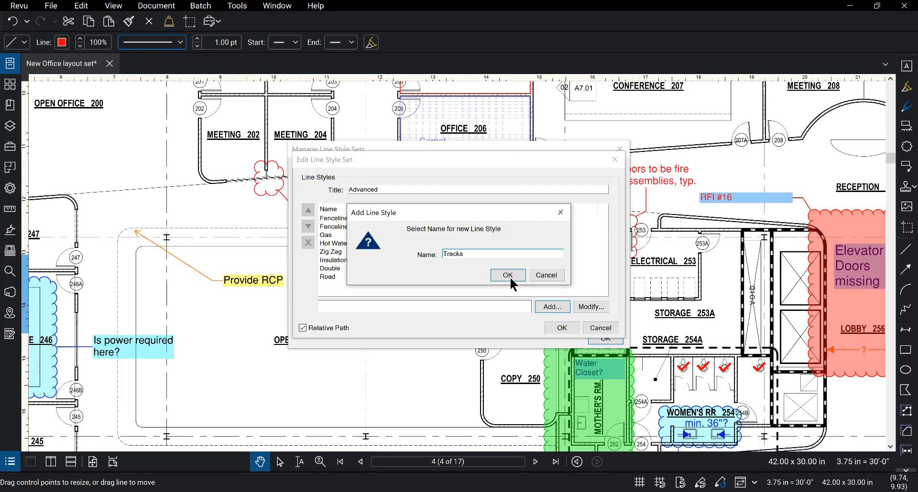
left_click(508, 276)
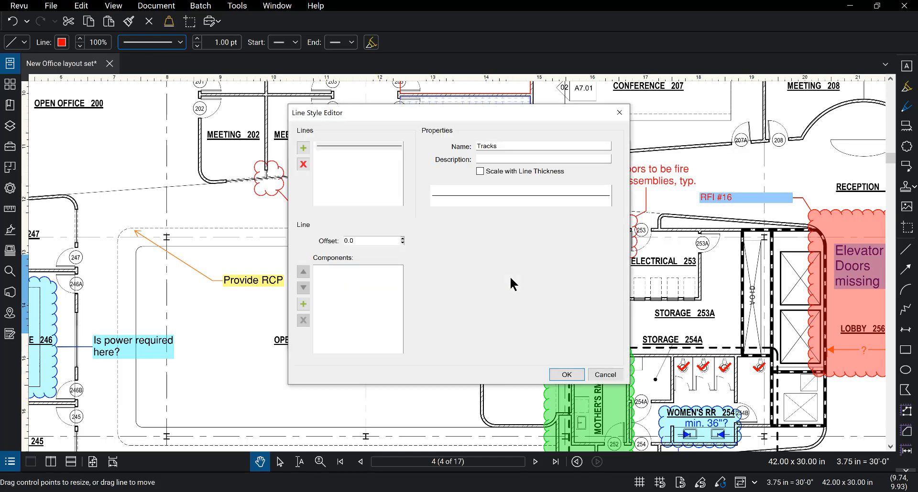
- Keep Tracks as a single line, enable Scale with Line Thickness, and start adding a component
left_click(302, 148)
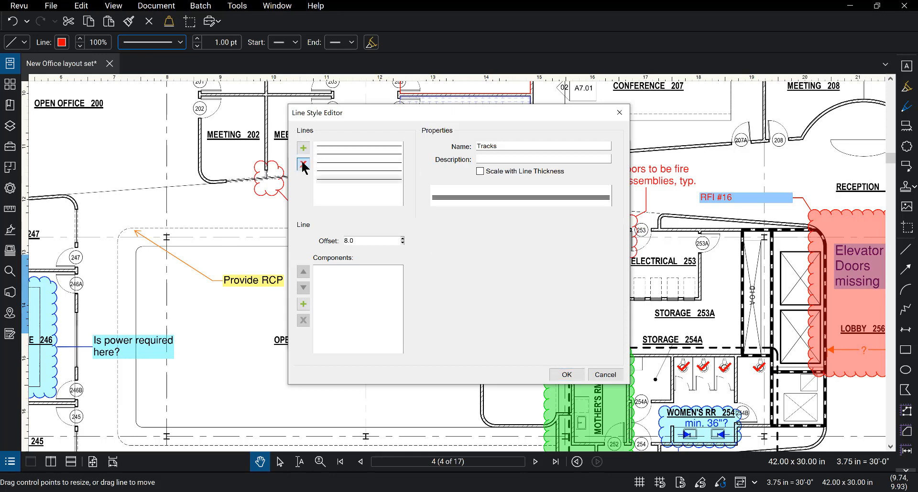
left_click(303, 162)
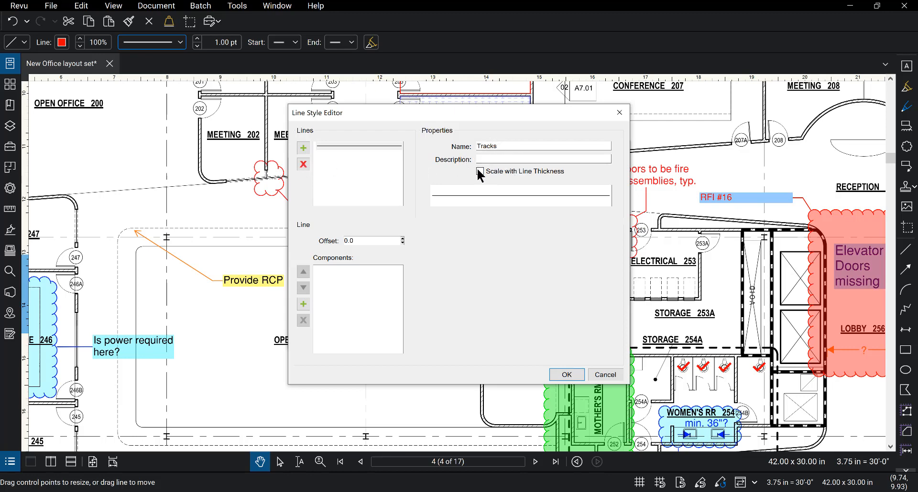
left_click(480, 172)
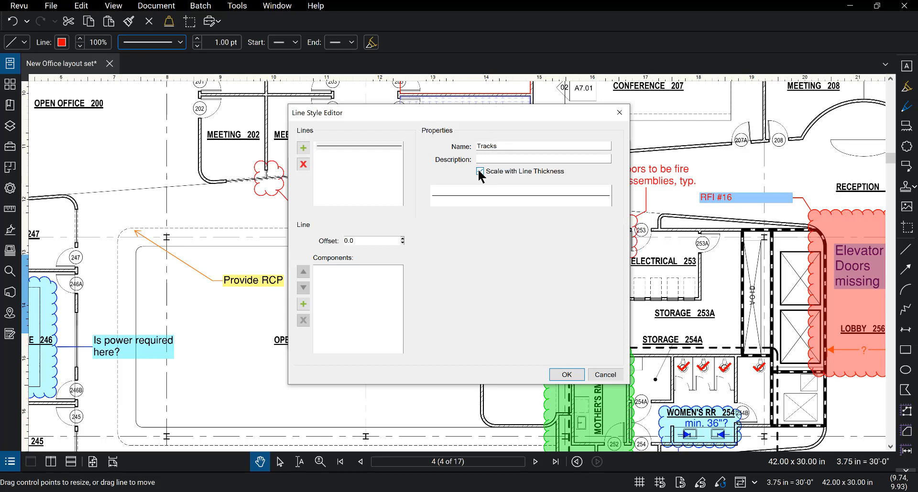
left_click(480, 171)
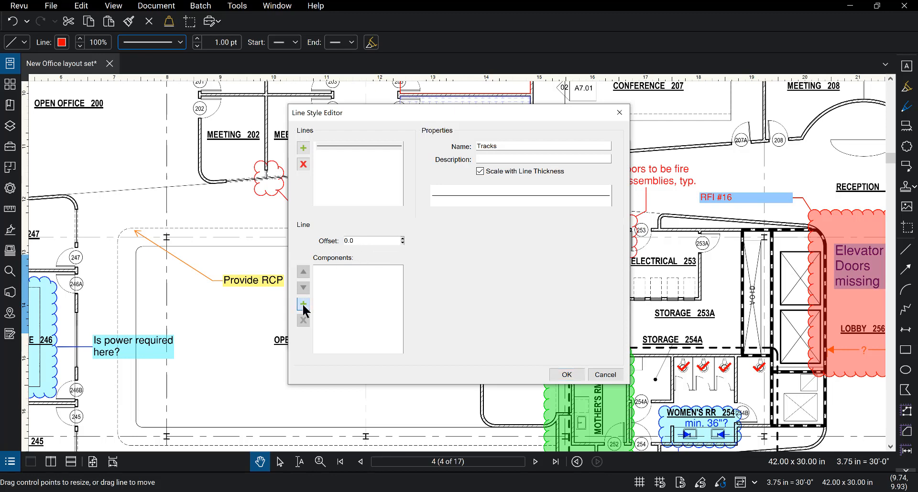
left_click(302, 304)
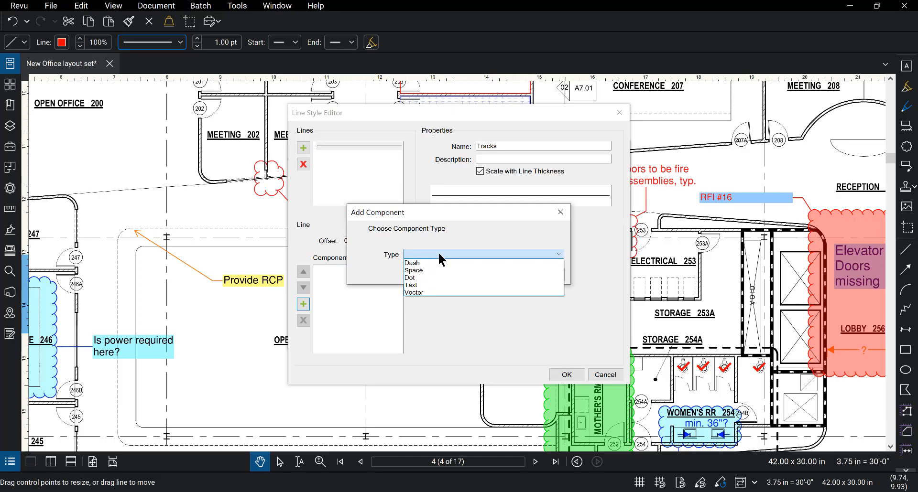
- Add a Vector component to the Tracks line for the rail-and-tie drawing
left_click(413, 293)
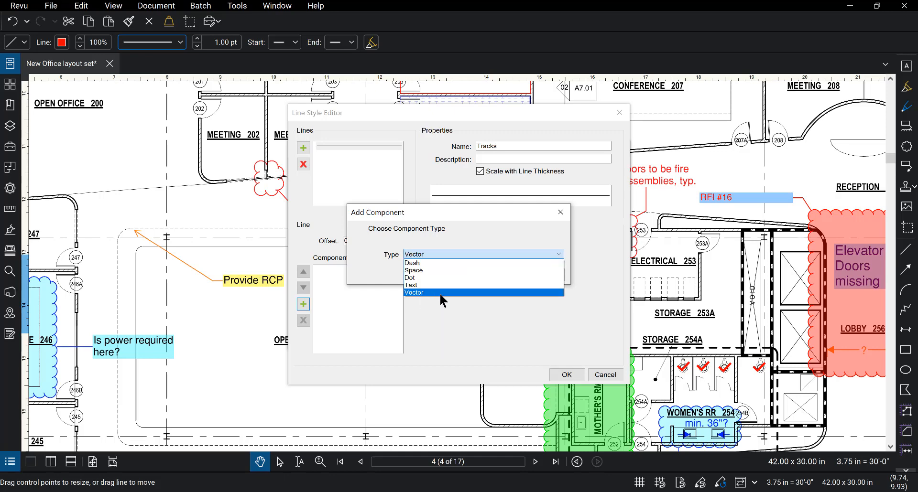
left_click(414, 292)
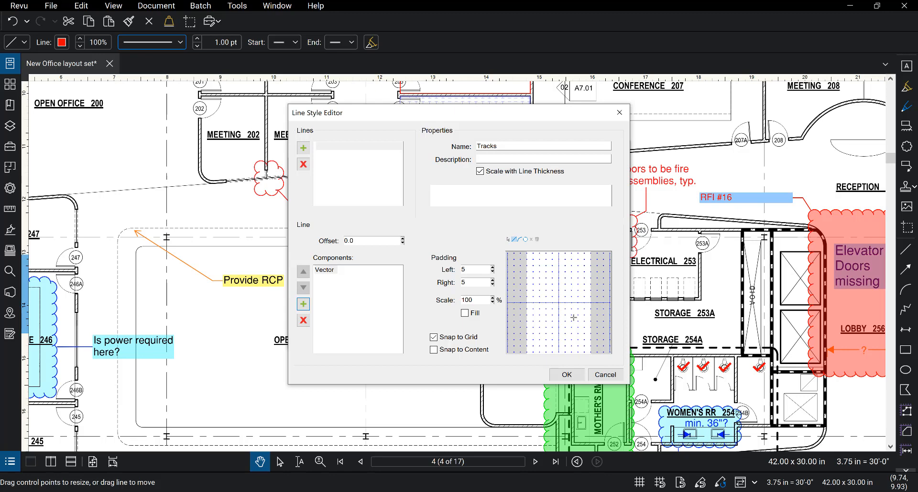
mouse_move(568, 293)
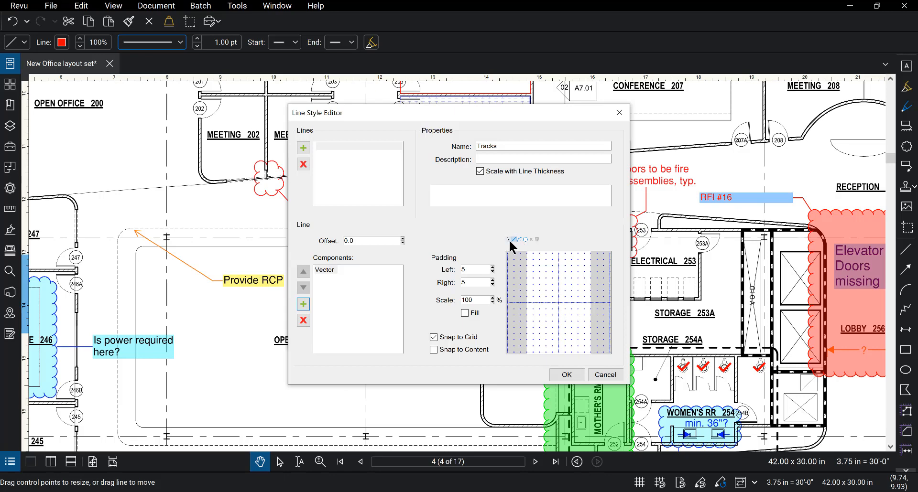
mouse_move(525, 239)
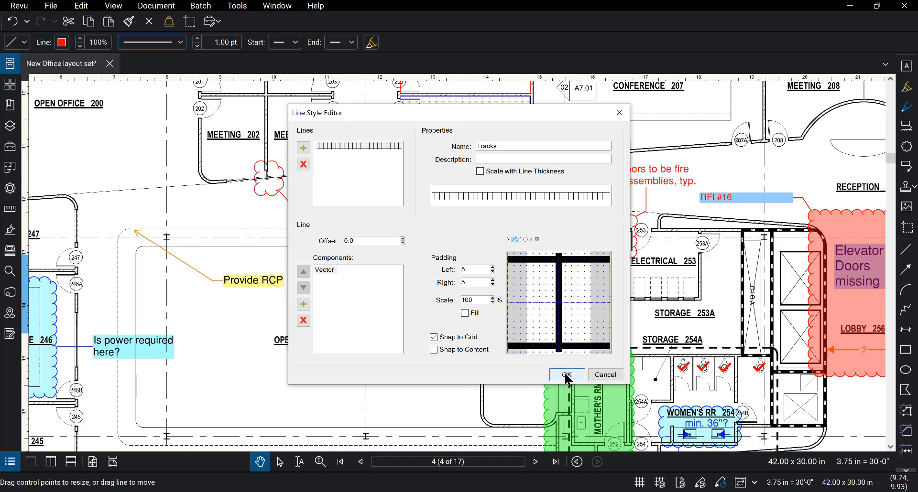
- Confirm the finished Tracks style and save it into the Advanced set
left_click(566, 375)
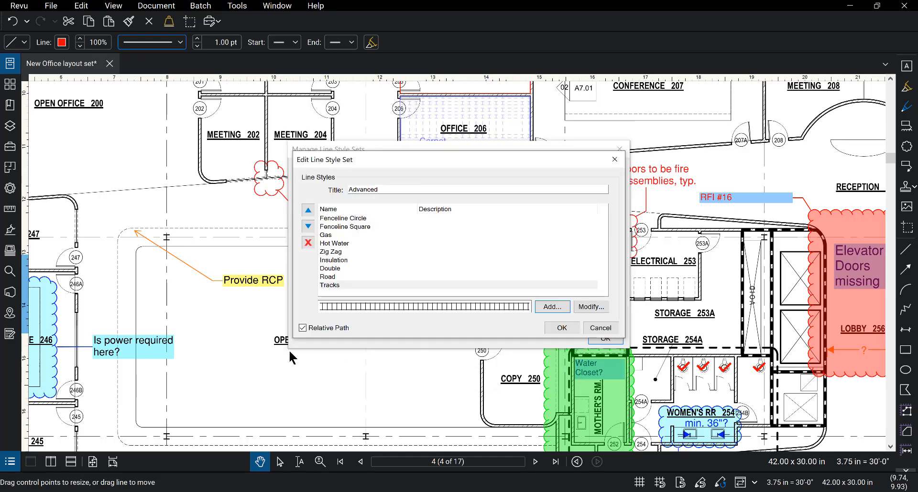
mouse_move(374, 313)
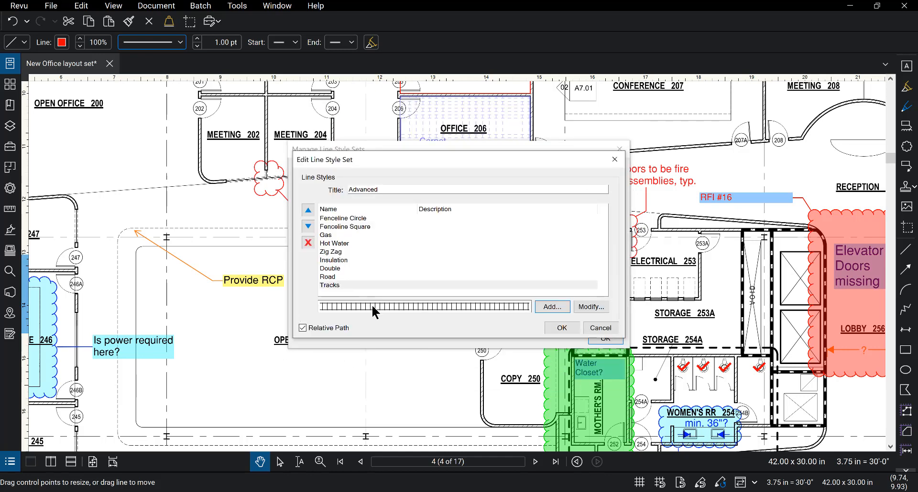
mouse_move(404, 233)
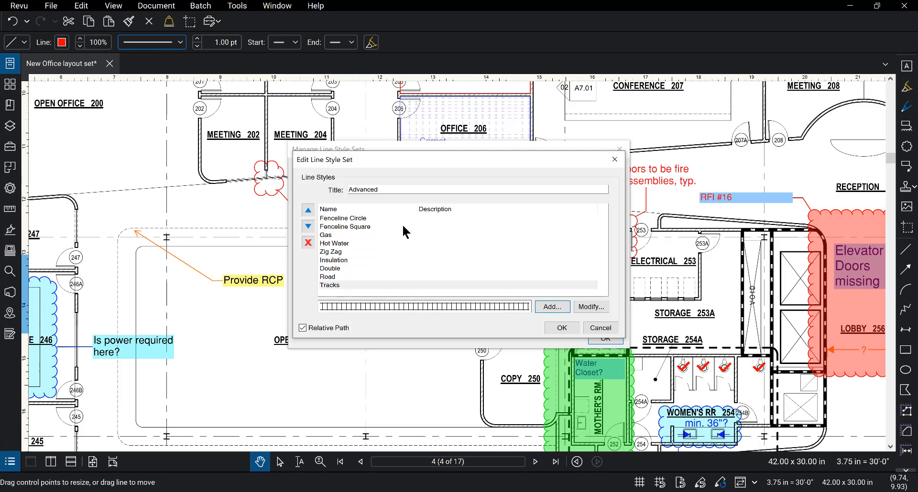
mouse_move(362, 204)
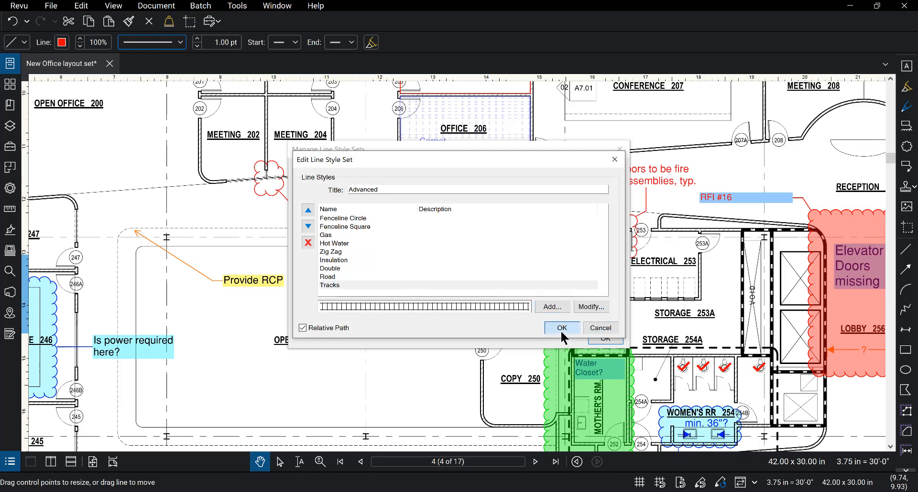
left_click(563, 328)
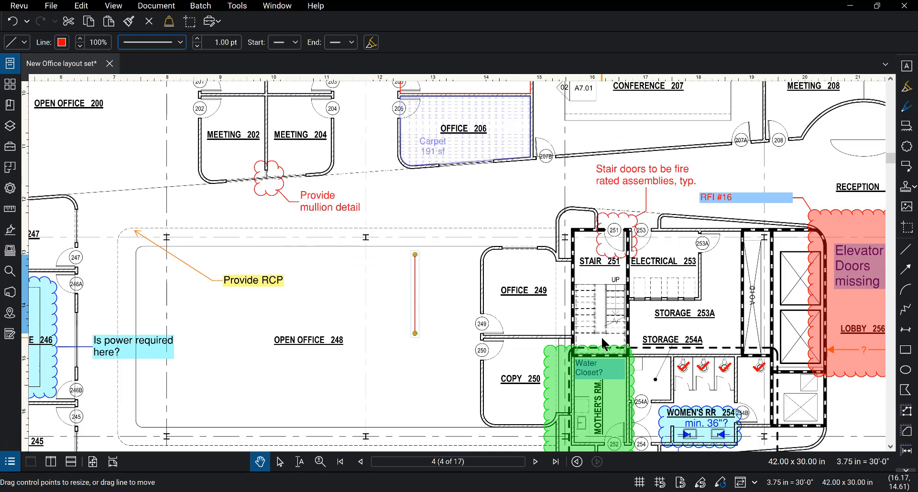
- Set the selected red line in Open Office 248 to the Tracks line style
left_click(178, 42)
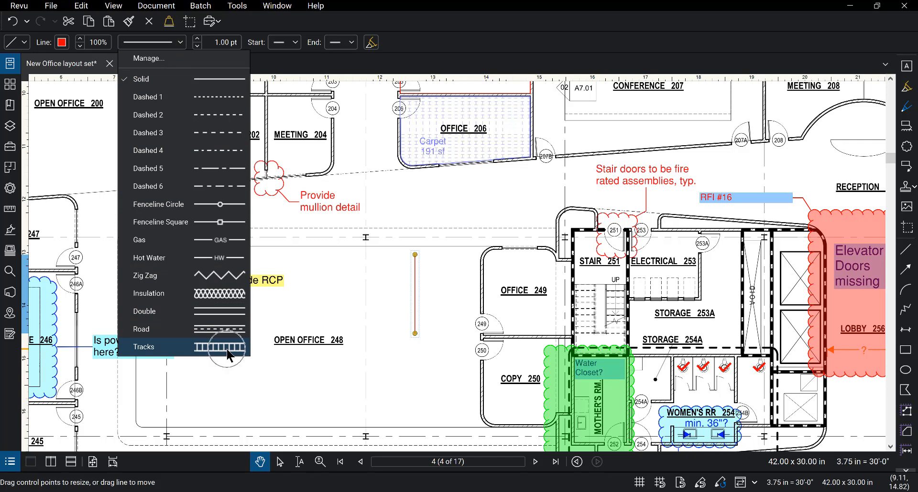
left_click(144, 347)
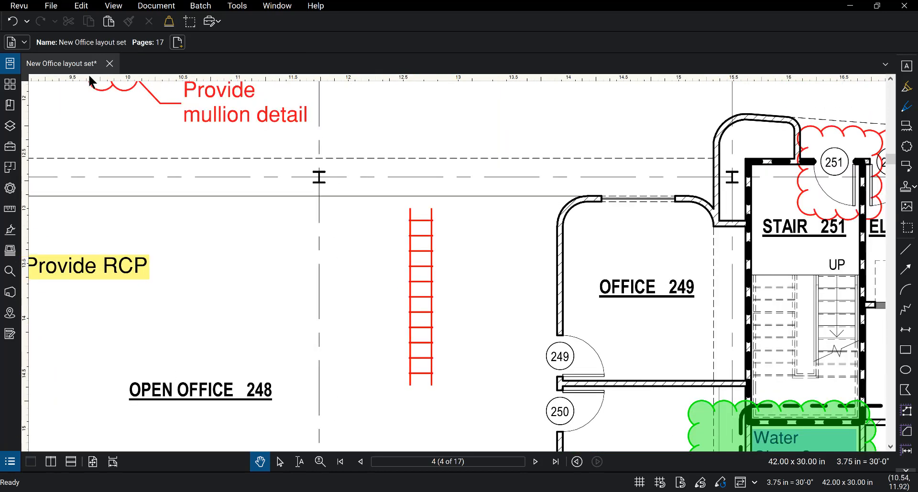
mouse_move(416, 252)
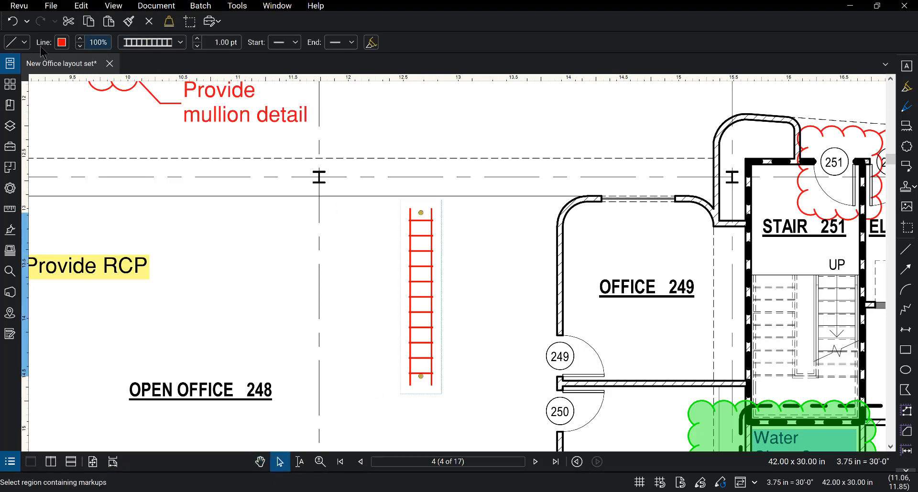
- Make the tracks line black and raise its weight to 1.50 pt
left_click(59, 43)
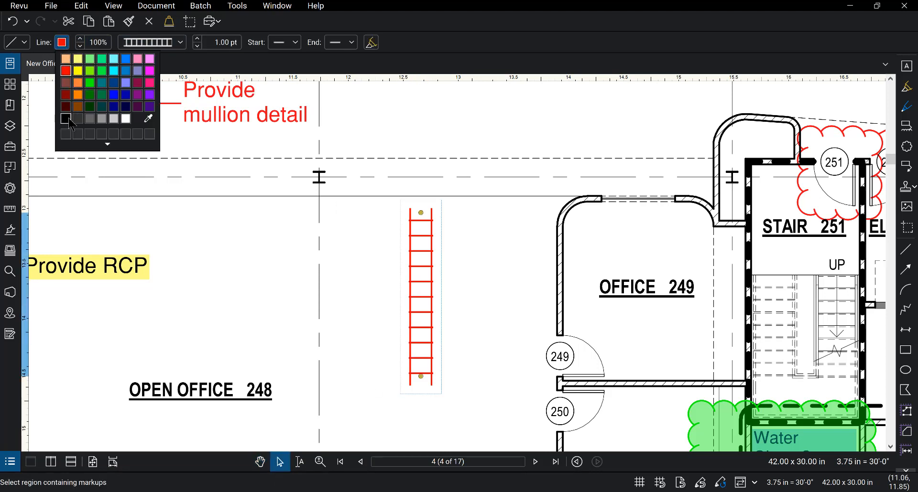
left_click(64, 119)
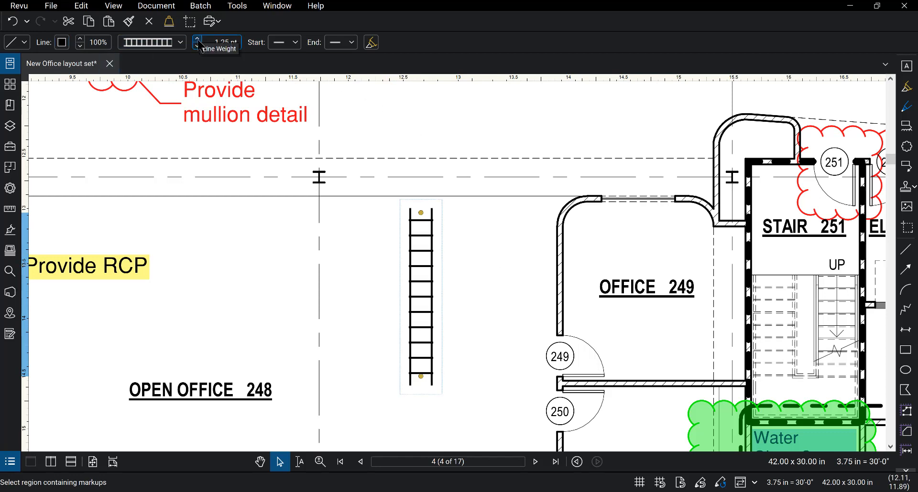
left_click(197, 39)
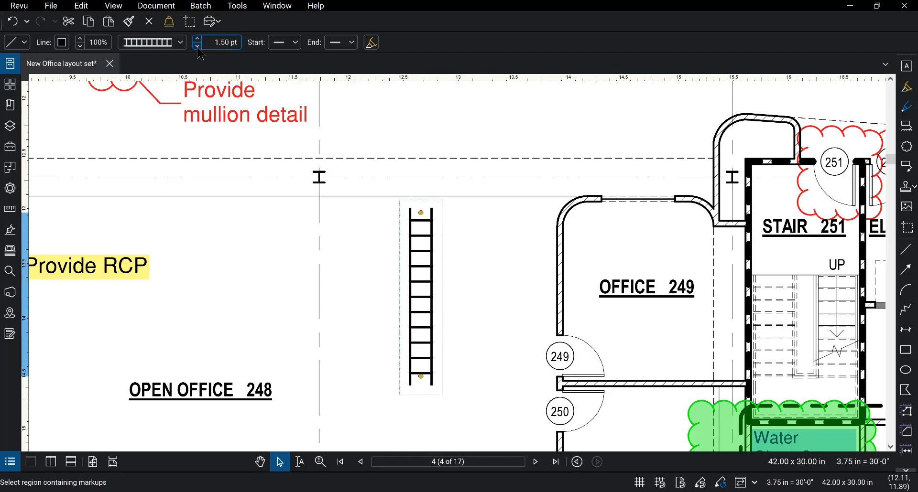